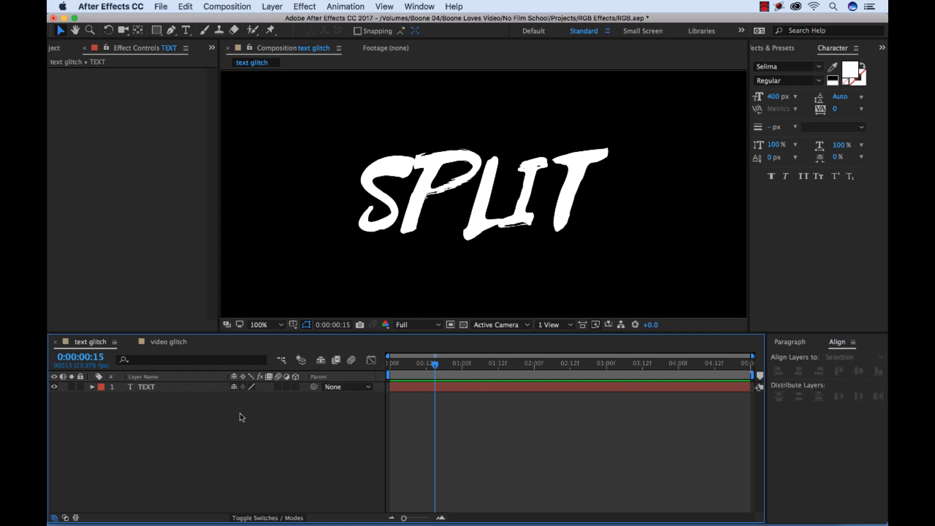
Step: Select the TEXT layer and duplicate it twice, creating TEXT 2 and TEXT 3
{"action": "left_click", "coordinate": [146, 386]}
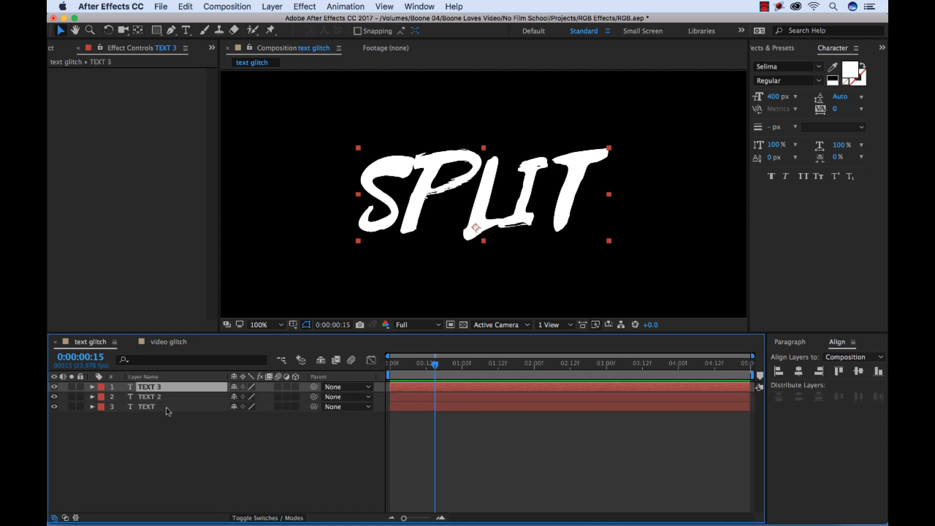
Step: Name the three text layer copies BLUE, GREEN and RED, then select RED
{"action": "double_click", "coordinate": [149, 386]}
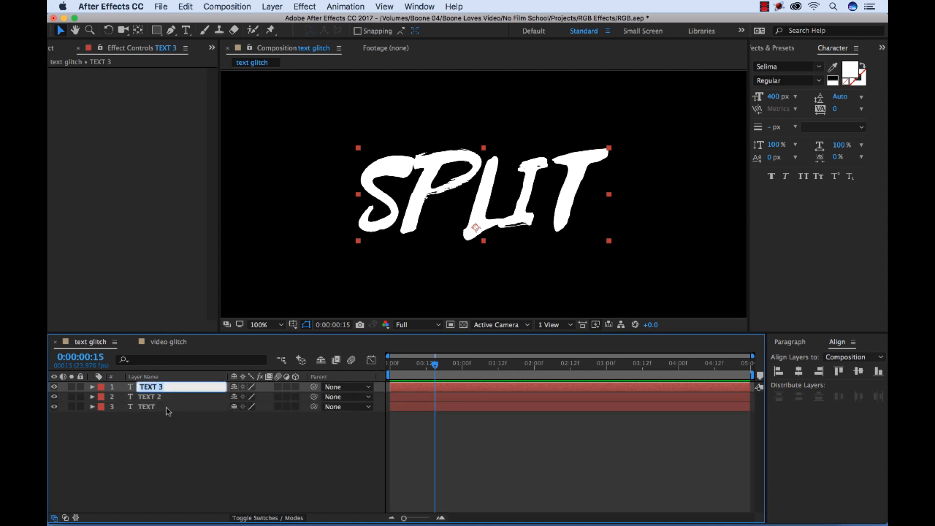
{"action": "type", "text": "BLU"}
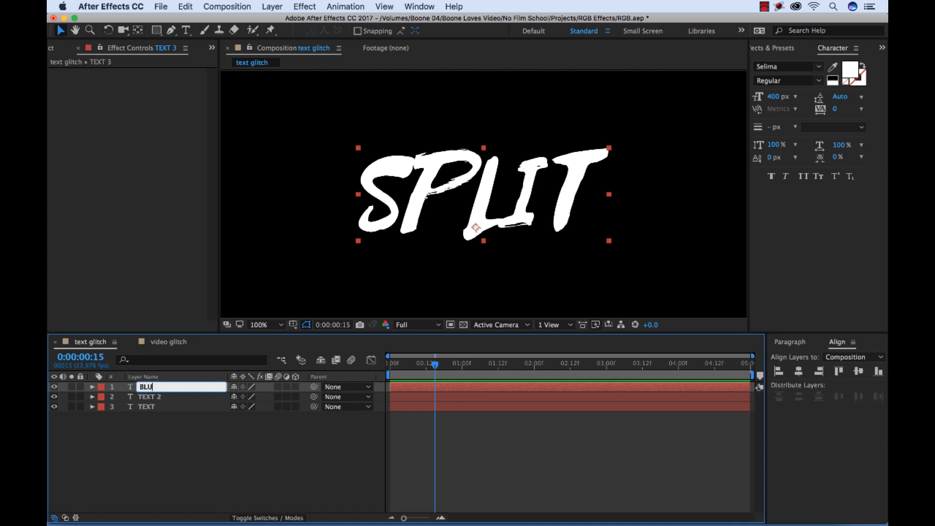
{"action": "type", "text": "RED"}
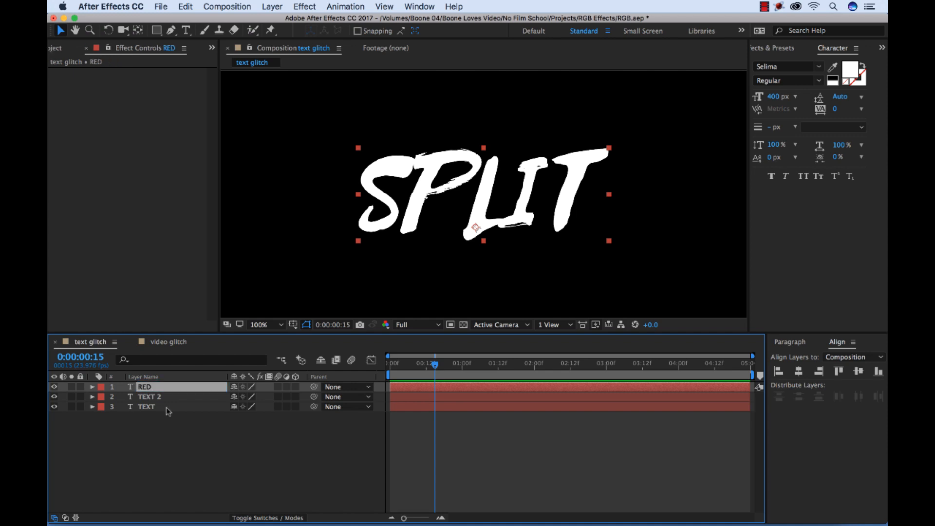
{"action": "type", "text": "GREEN"}
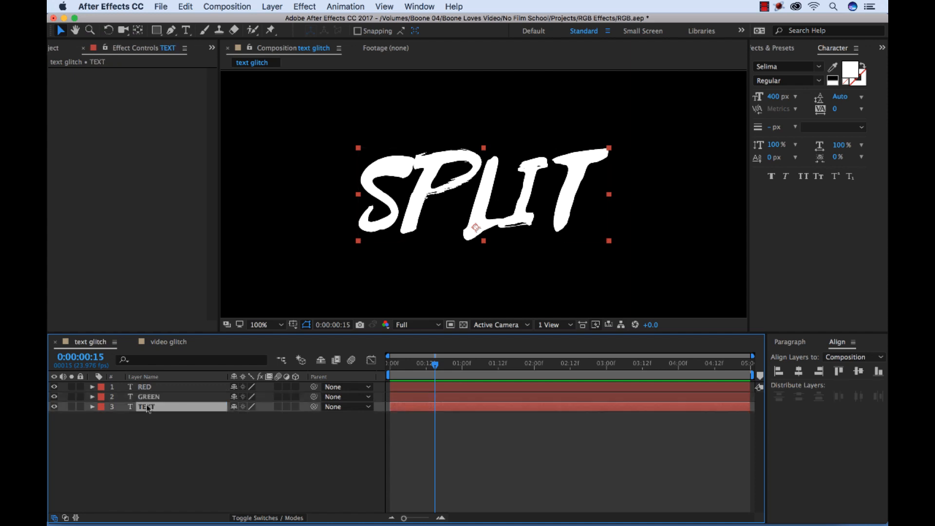
{"action": "type", "text": "BLUE"}
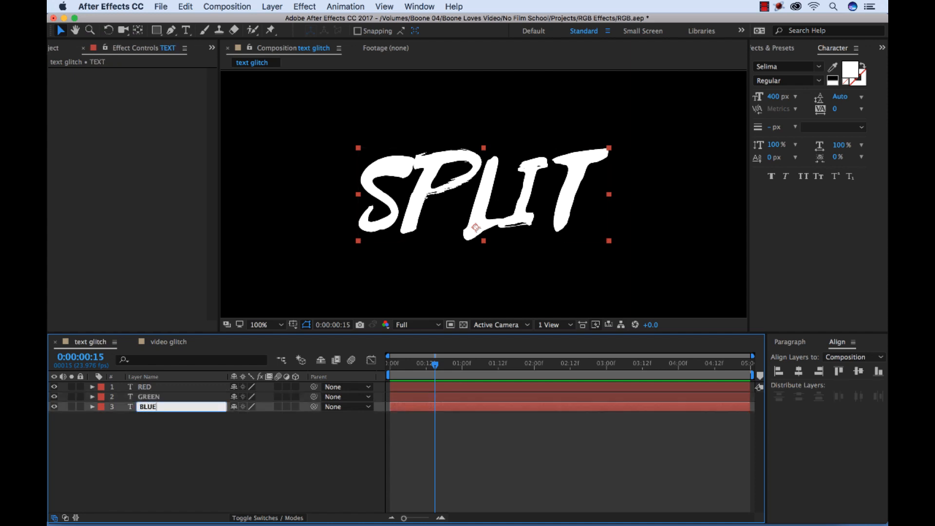
{"action": "left_click", "coordinate": [123, 409]}
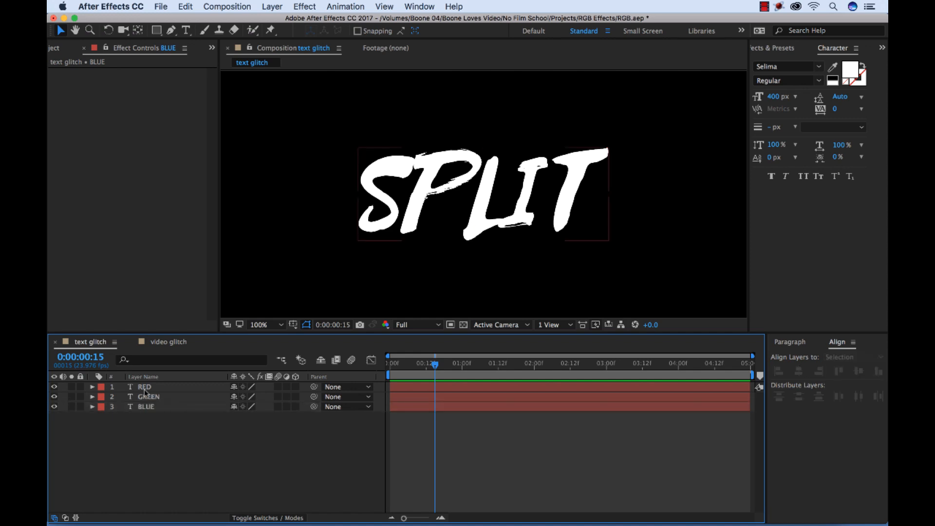
{"action": "left_click", "coordinate": [143, 387]}
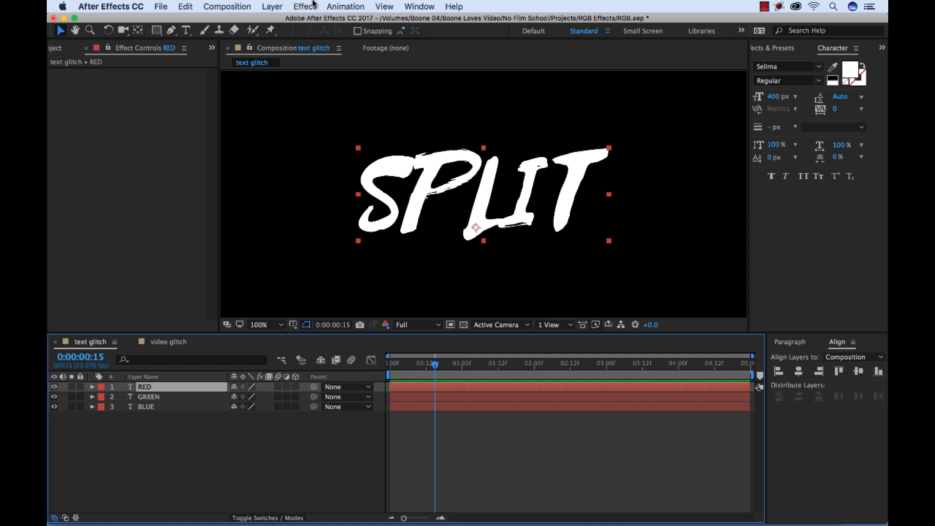
Step: Add Channel Mixer from the Effect menu to the RED text layer
{"action": "left_click", "coordinate": [303, 6]}
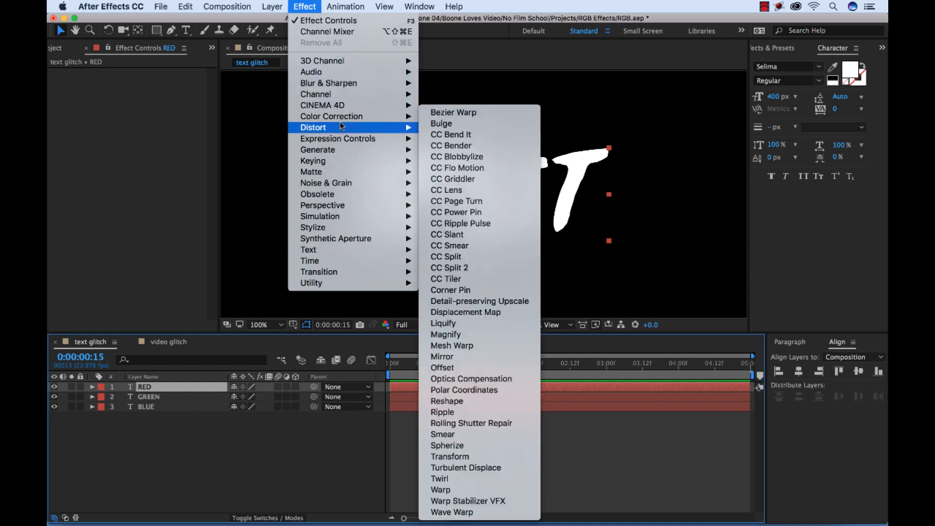
{"action": "mouse_move", "coordinate": [331, 116]}
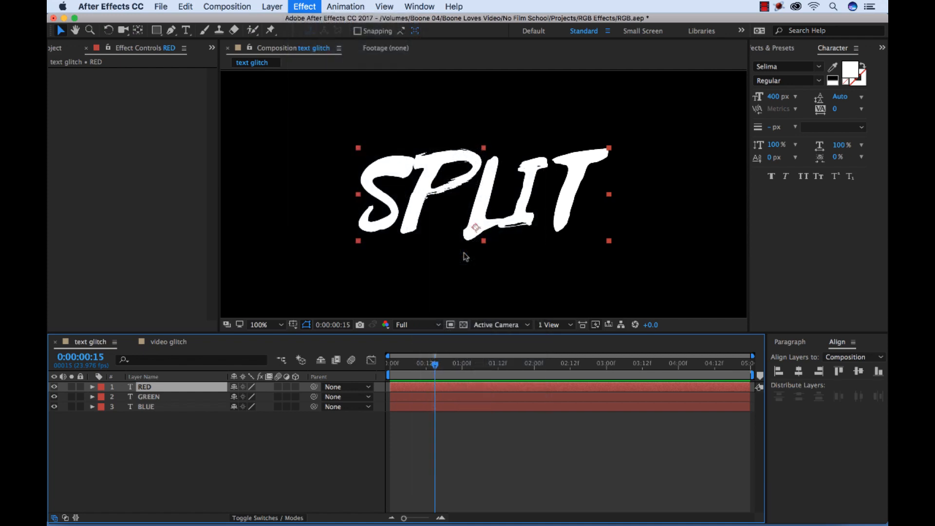
{"action": "left_click", "coordinate": [304, 6]}
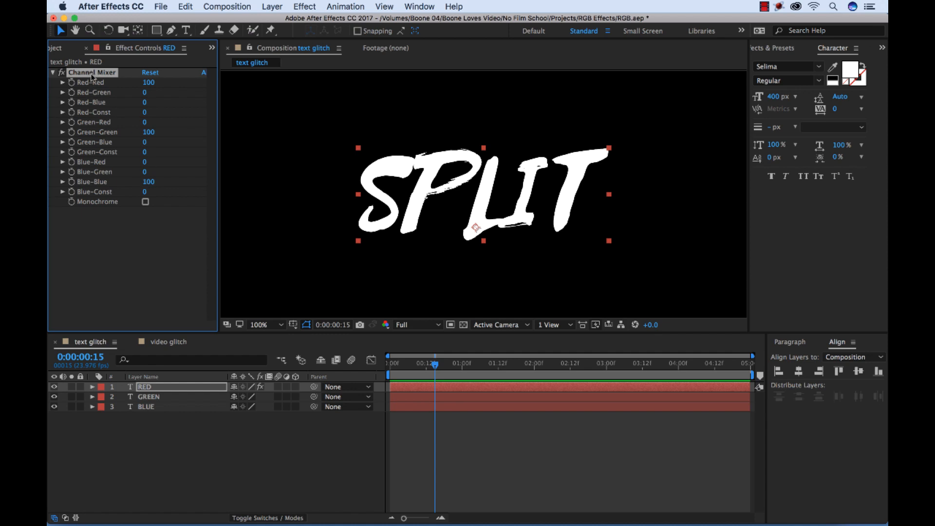
{"action": "left_click", "coordinate": [149, 396]}
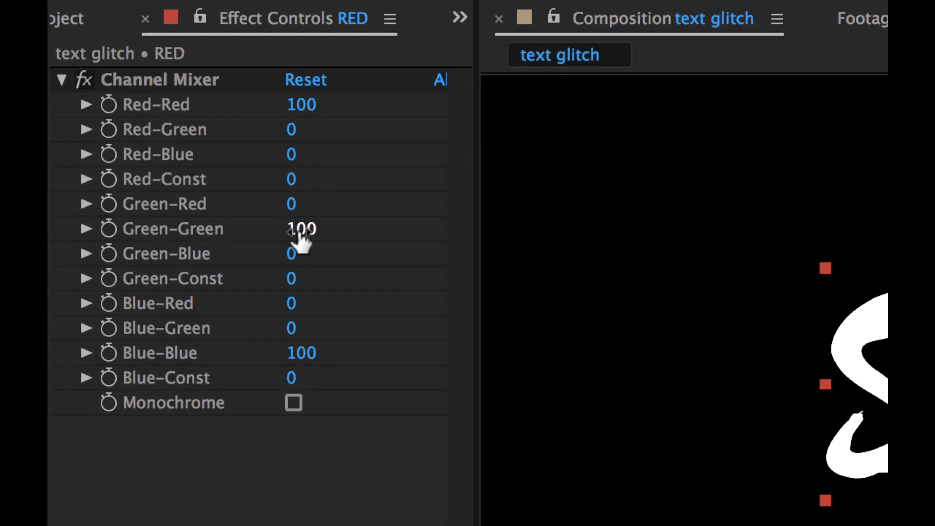
Step: Set the RED layer's Channel Mixer Green-Green value to 0, then select the next layer
{"action": "double_click", "coordinate": [301, 229]}
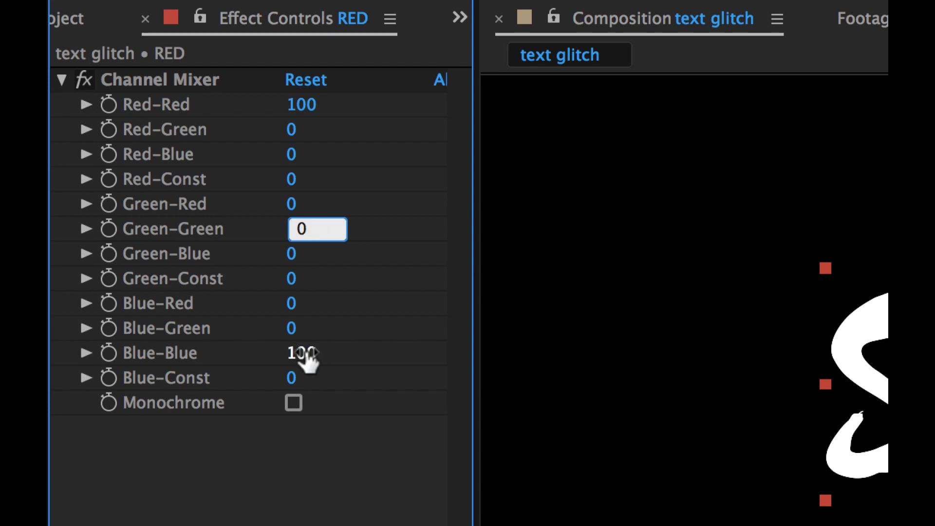
{"action": "type", "text": "0"}
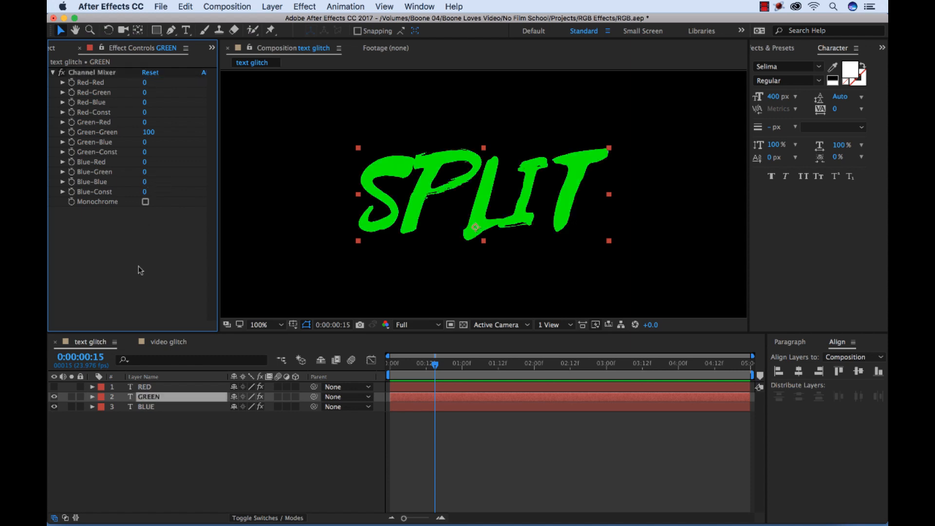
{"action": "left_click", "coordinate": [145, 406]}
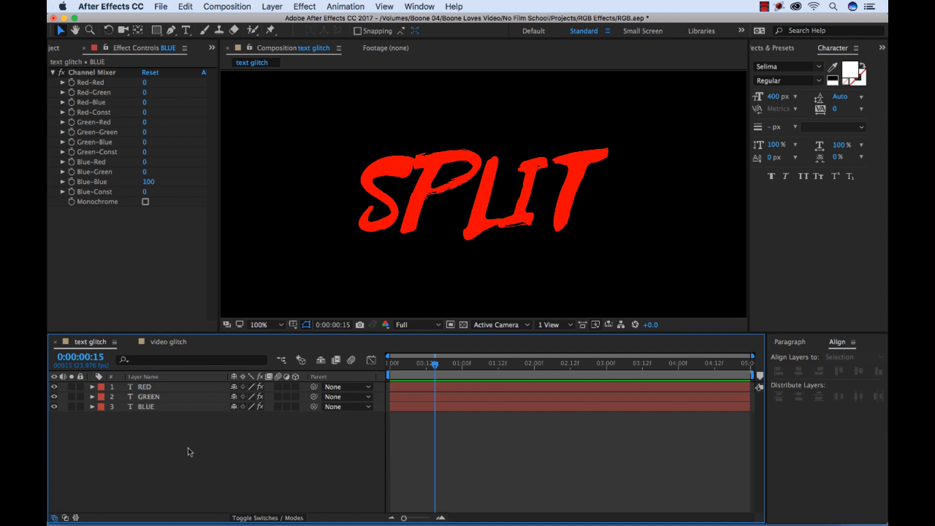
{"action": "mouse_move", "coordinate": [175, 432]}
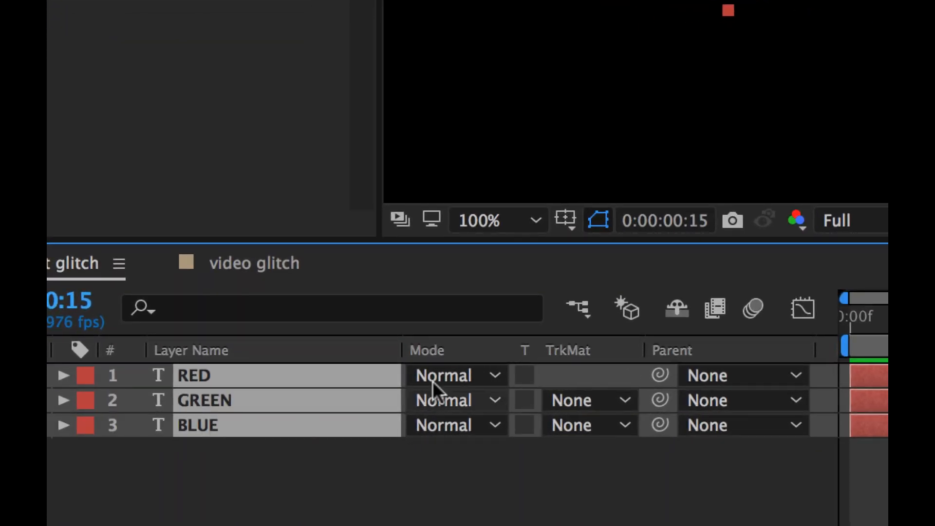
Step: Switch the RED, GREEN and BLUE layers to Add blending mode
{"action": "left_click", "coordinate": [456, 375]}
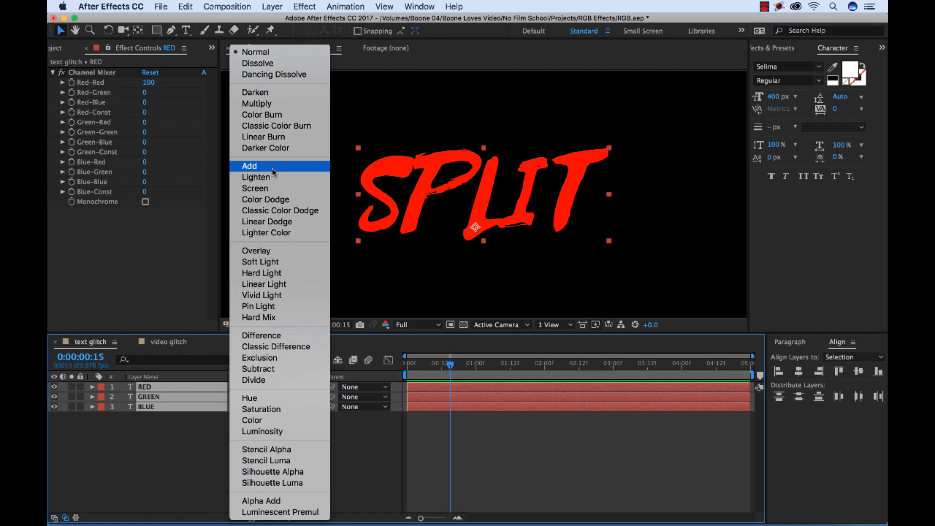
{"action": "left_click", "coordinate": [248, 165]}
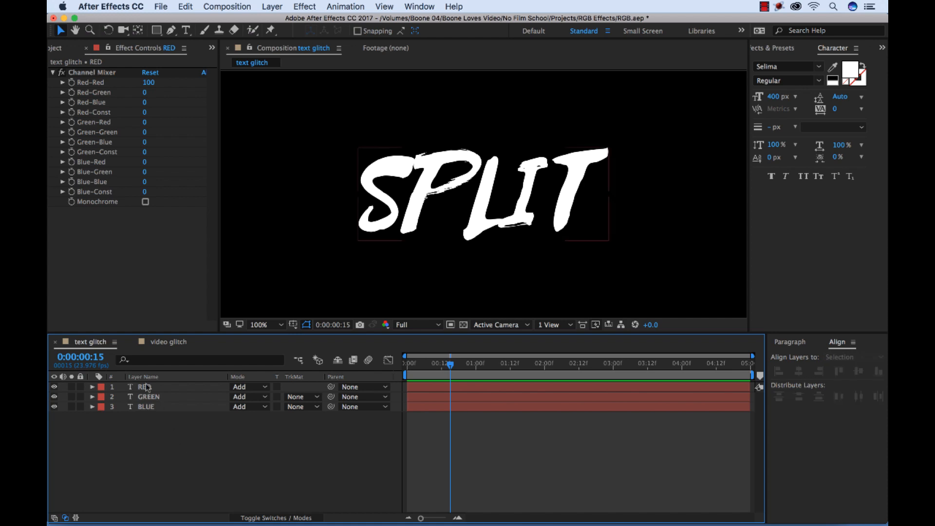
{"action": "left_click", "coordinate": [145, 386]}
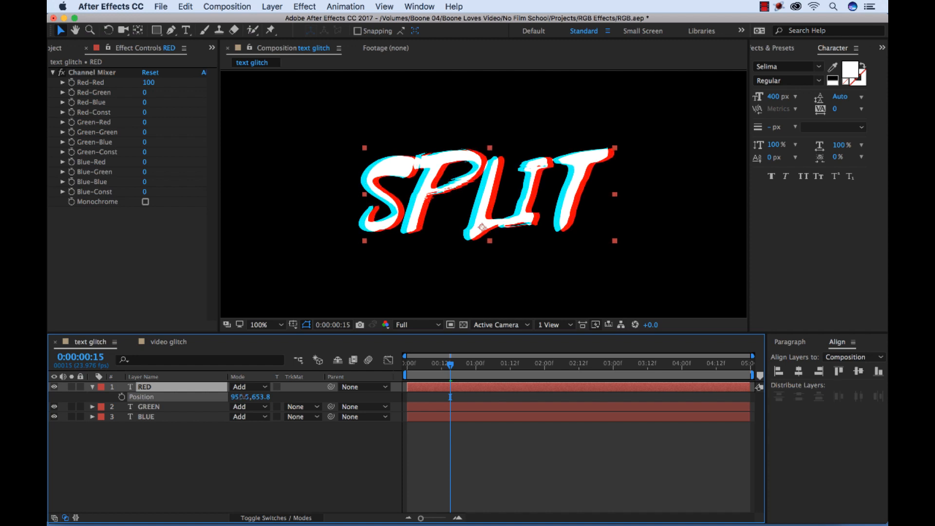
Step: Test-scrub the RED layer's Position offset, then restore it so SPLIT reads white
{"action": "double_click", "coordinate": [144, 386]}
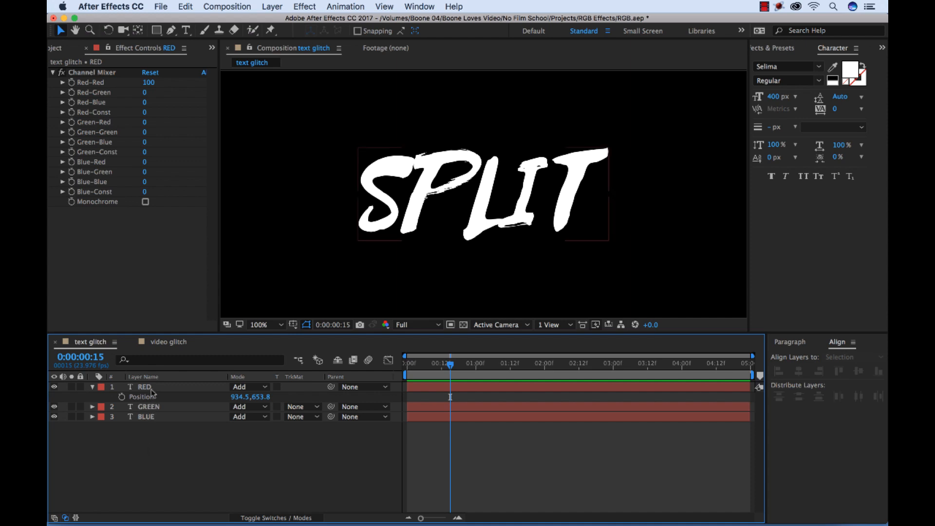
{"action": "left_click", "coordinate": [145, 386]}
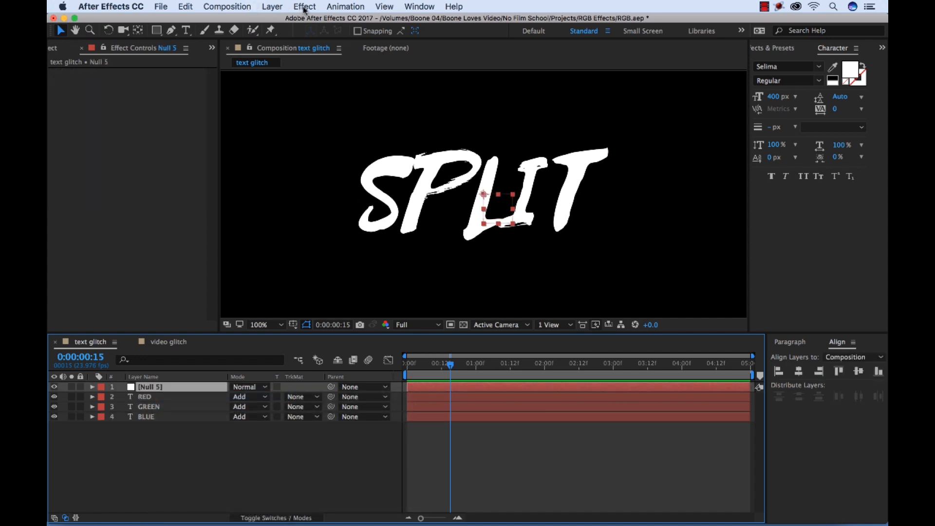
Step: Give the null layer a Slider Control effect and reveal its 0.00 Slider value
{"action": "left_click", "coordinate": [304, 6]}
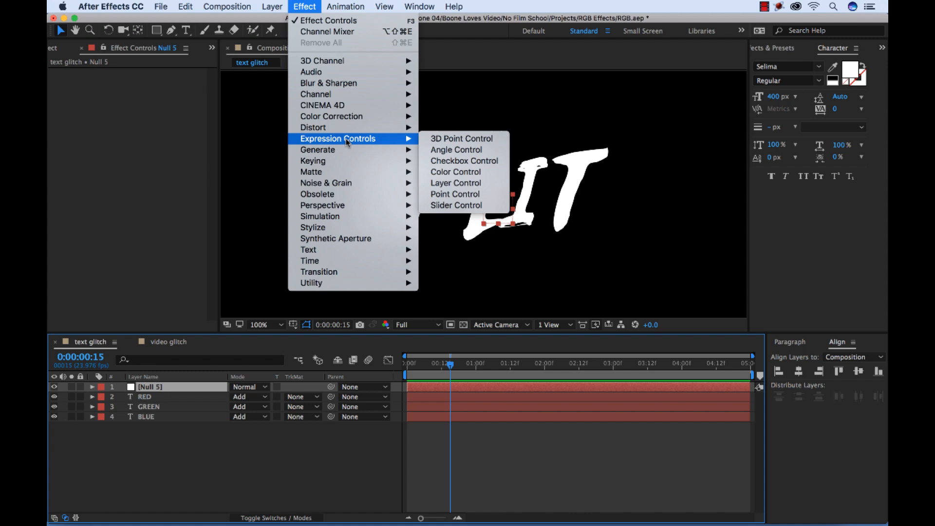
{"action": "mouse_move", "coordinate": [455, 204]}
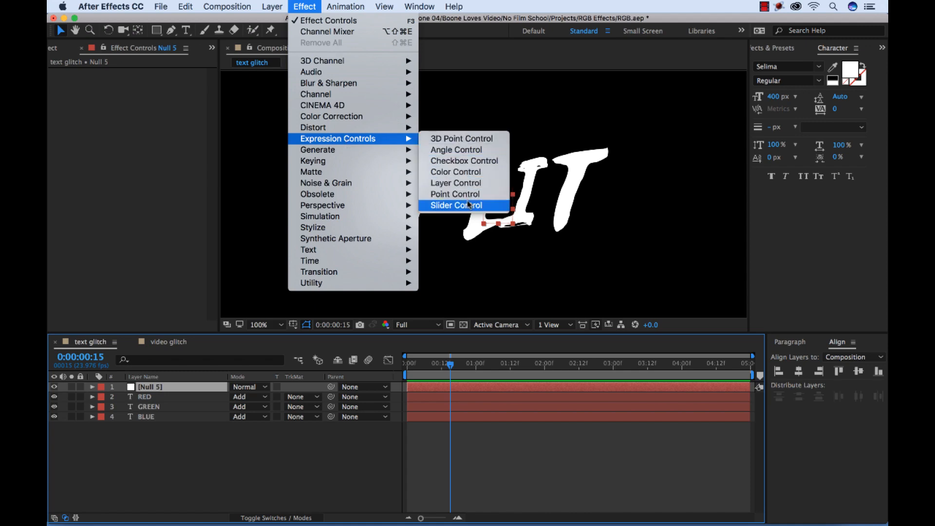
{"action": "left_click", "coordinate": [455, 204]}
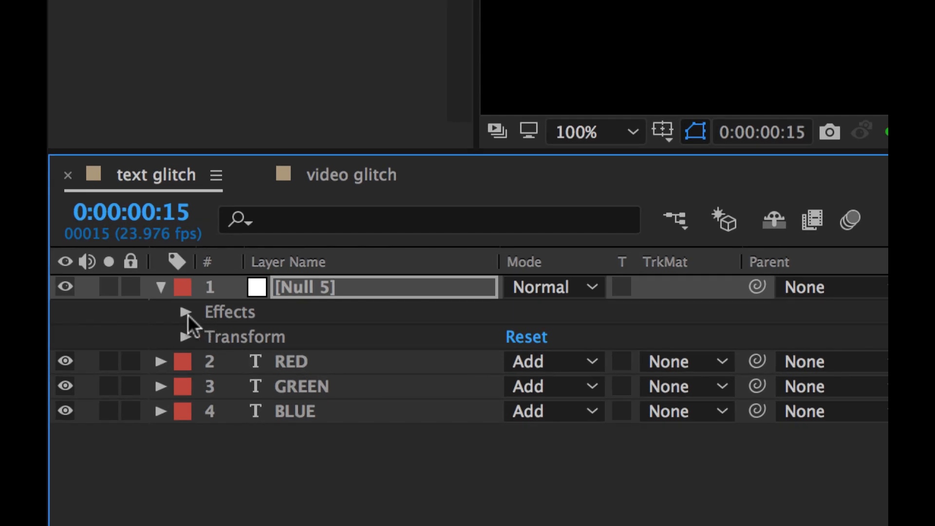
{"action": "left_click", "coordinate": [184, 312]}
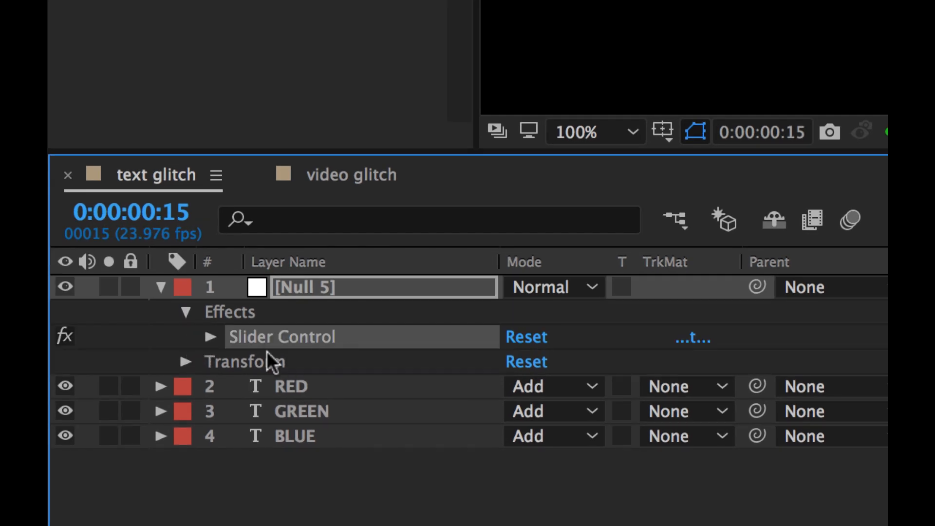
{"action": "left_click", "coordinate": [210, 336]}
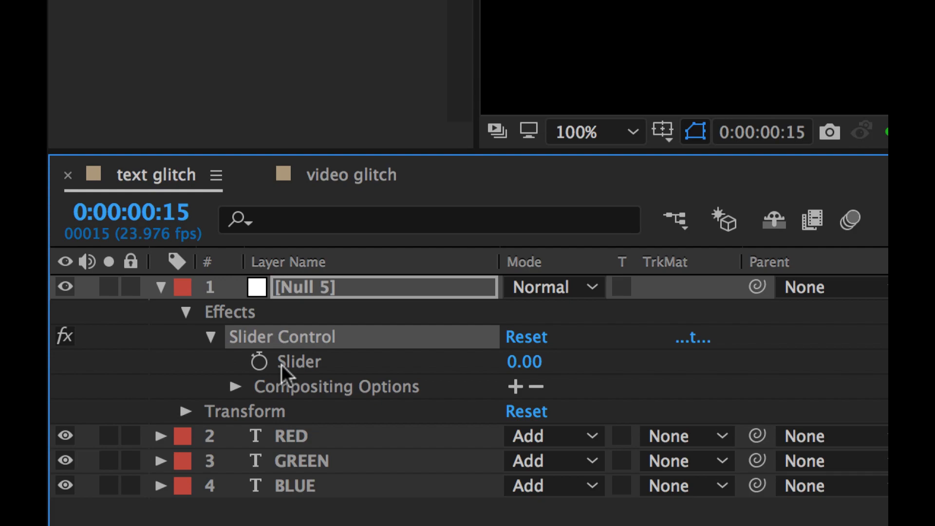
{"action": "mouse_move", "coordinate": [307, 372]}
{"action": "type", "text": "NULL 05"}
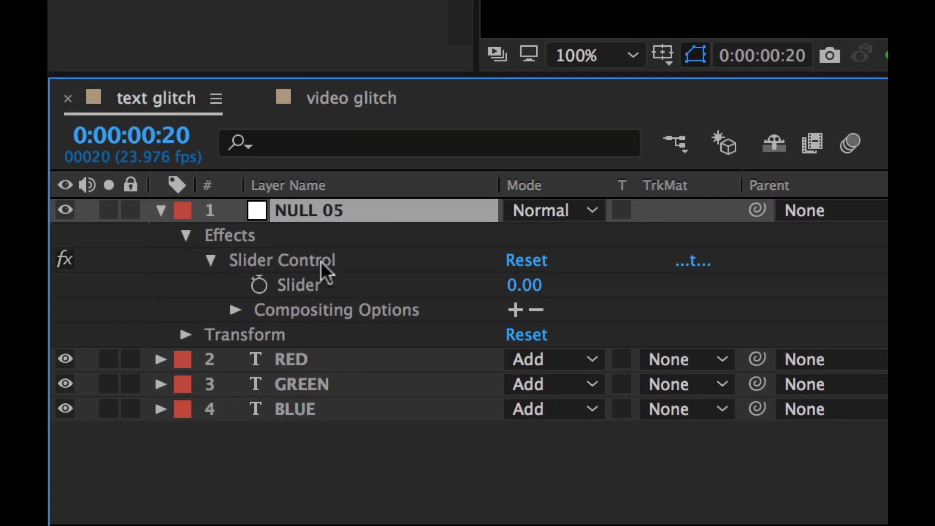
Step: Rename the null layer CONTROL and add an expression to RED's Position
{"action": "double_click", "coordinate": [308, 210]}
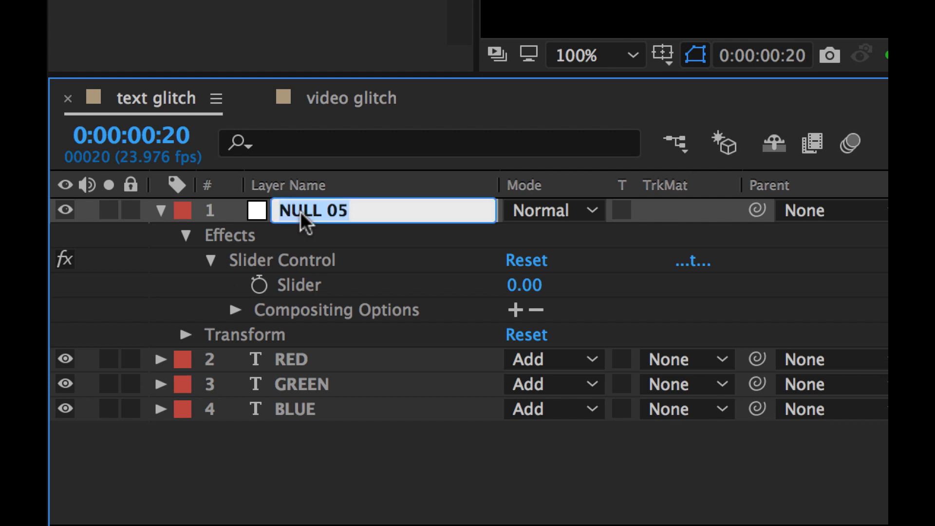
{"action": "type", "text": "CONTROL"}
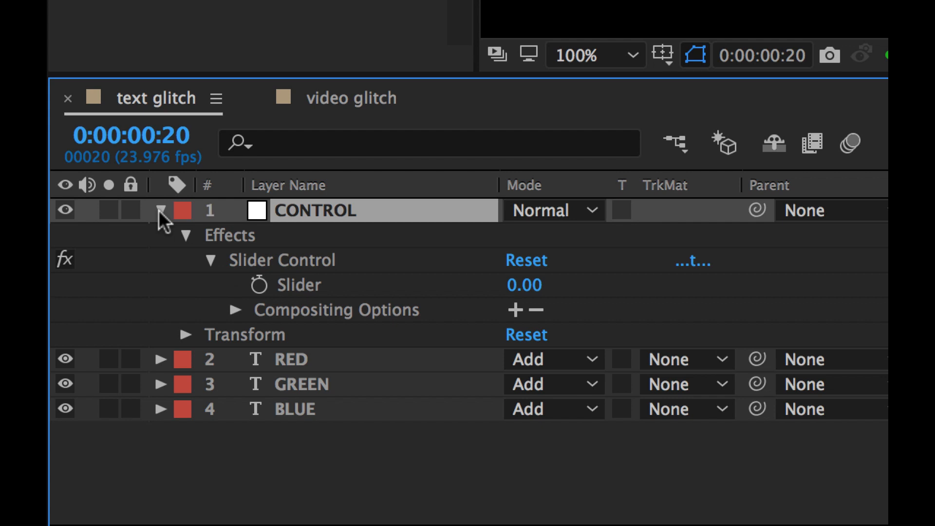
{"action": "left_click", "coordinate": [160, 210]}
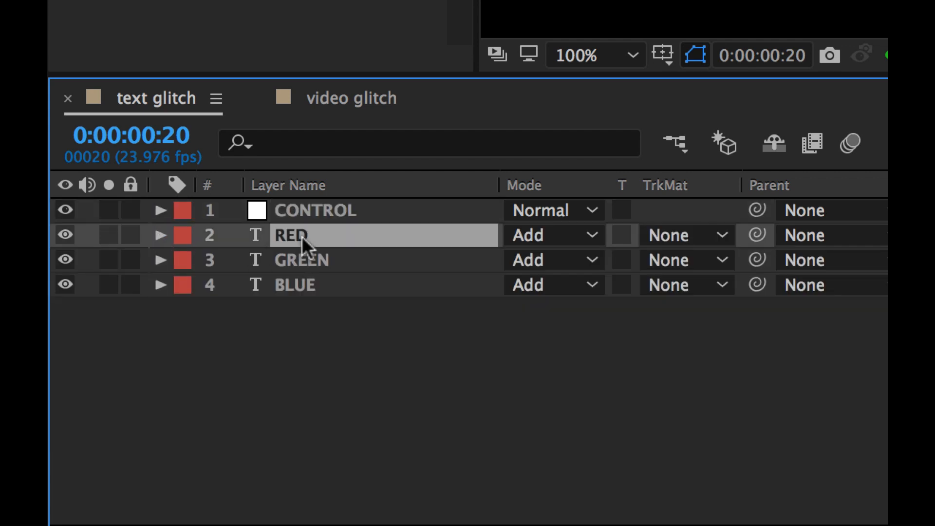
{"action": "left_click", "coordinate": [160, 234]}
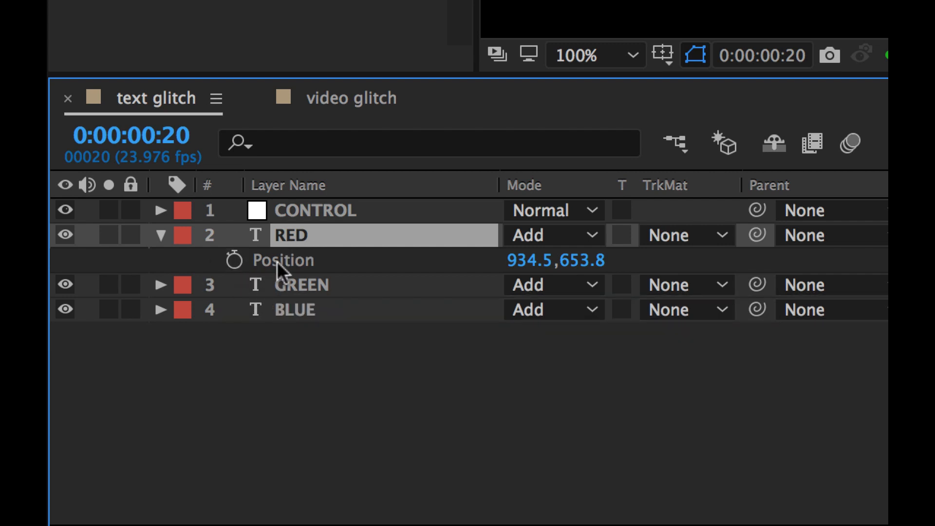
{"action": "mouse_move", "coordinate": [304, 289]}
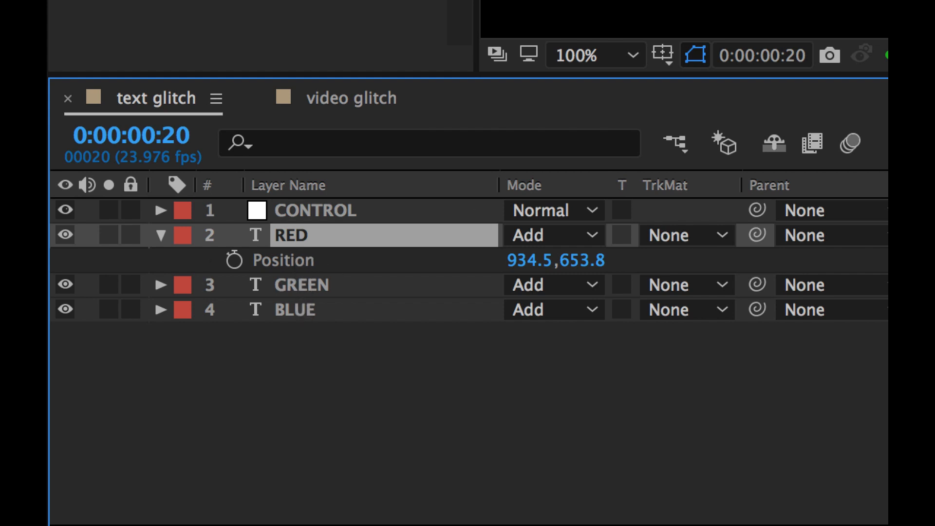
{"action": "mouse_move", "coordinate": [235, 259]}
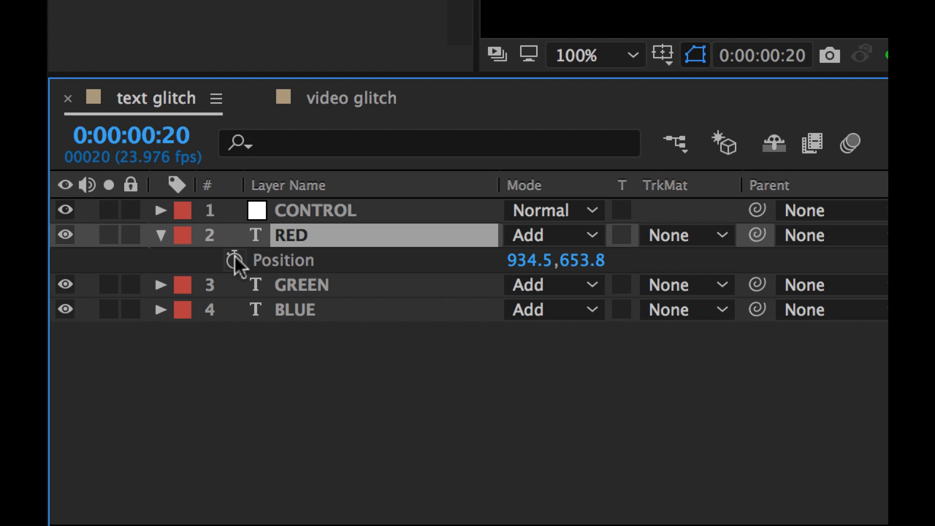
{"action": "mouse_move", "coordinate": [237, 261]}
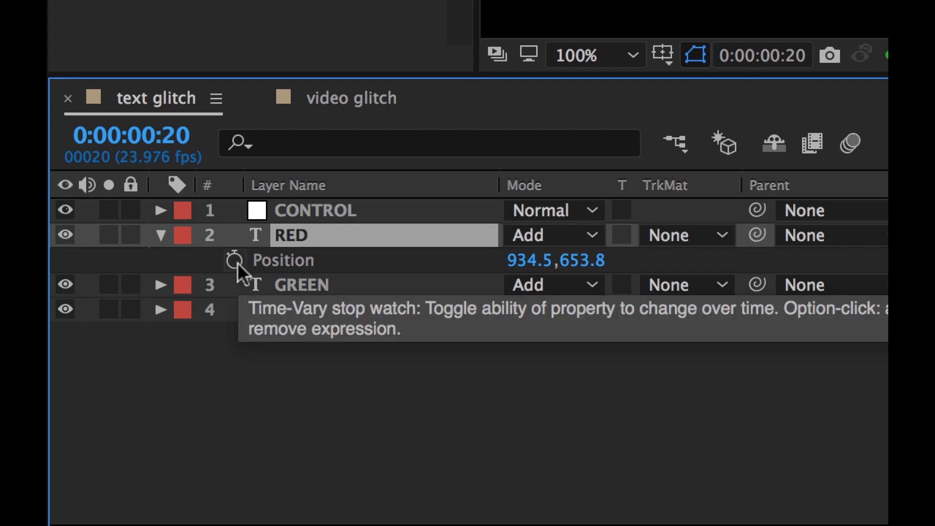
{"action": "left_click", "coordinate": [236, 261]}
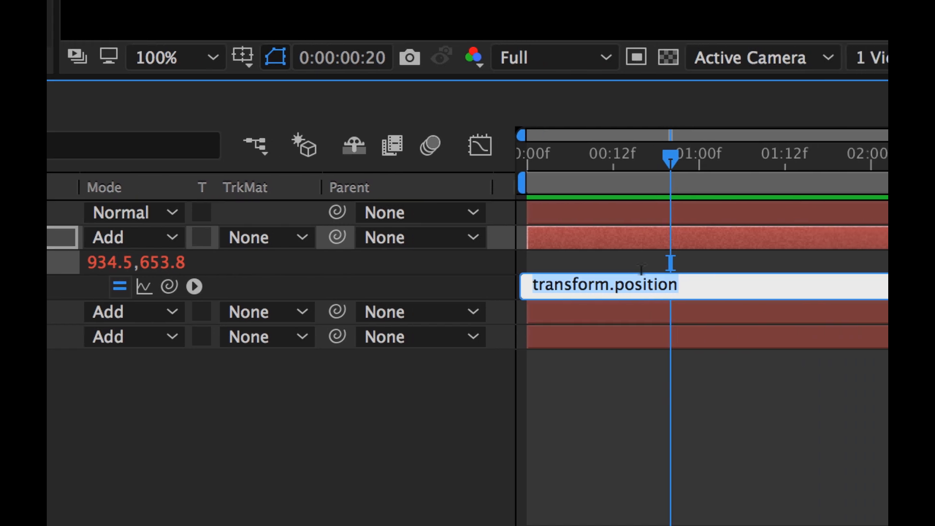
Step: Enter wiggle(45,45) as the RED layer's Position expression
{"action": "type", "text": "WIGG"}
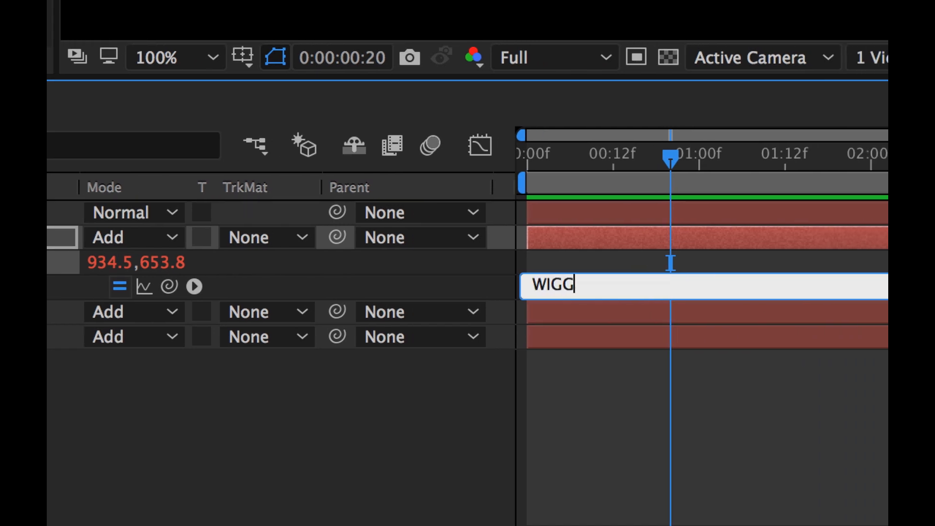
{"action": "type", "text": "wiggle"}
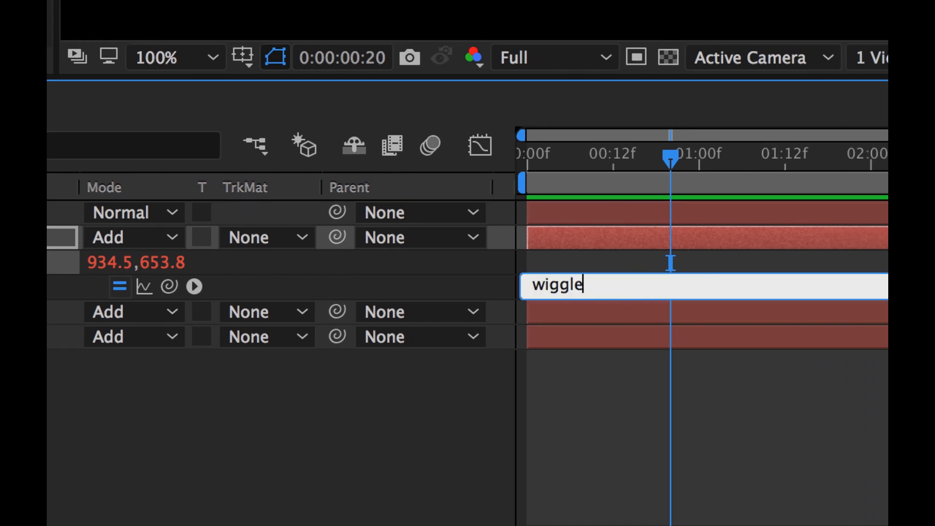
{"action": "type", "text": "()"}
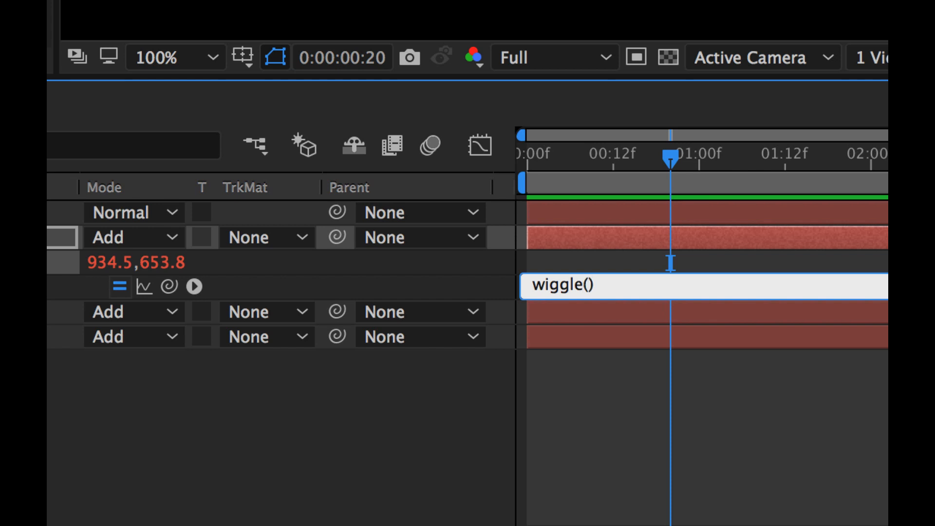
{"action": "type", "text": "45,"}
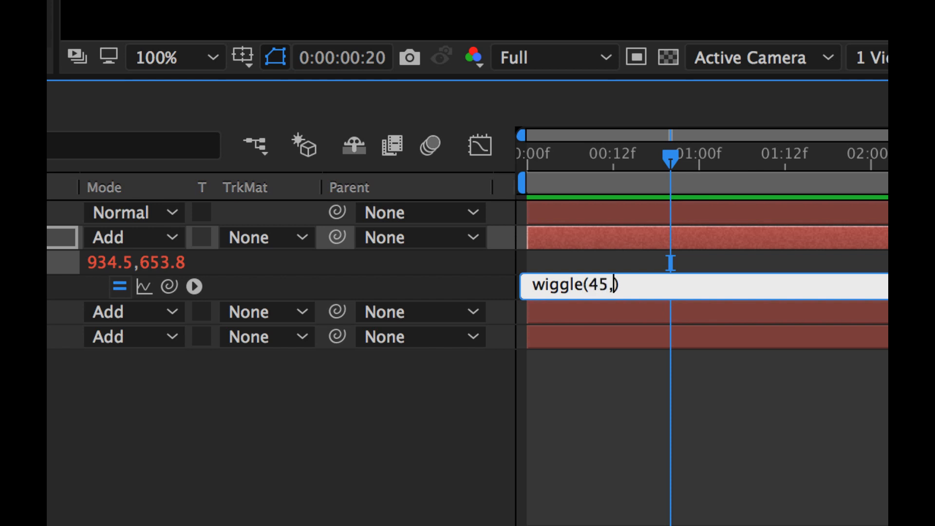
{"action": "type", "text": "45"}
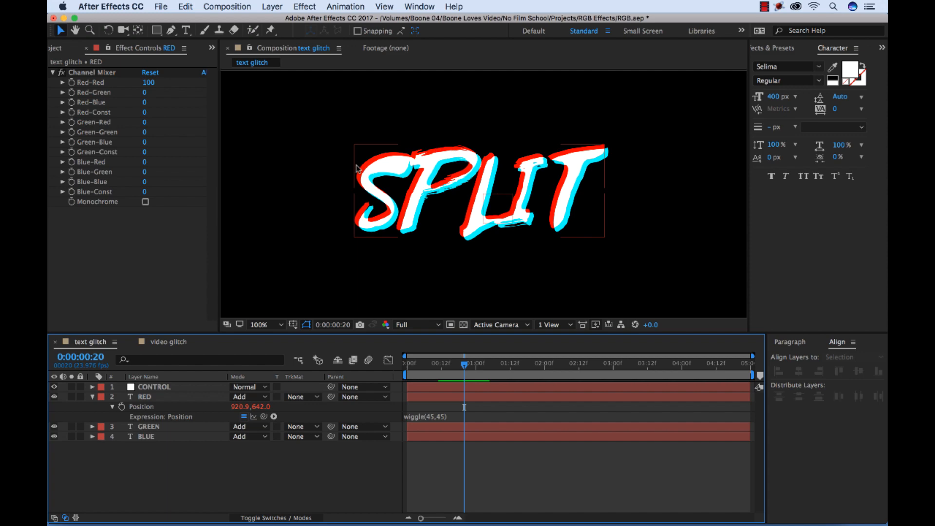
Step: Play back the wiggling RED text, then reopen the wiggle expression for editing
{"action": "left_click", "coordinate": [536, 362]}
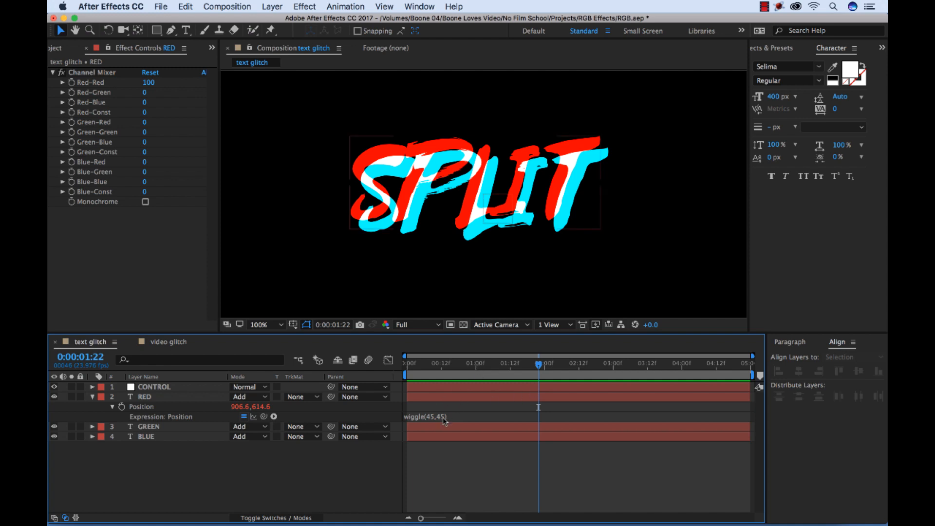
{"action": "left_click", "coordinate": [433, 416]}
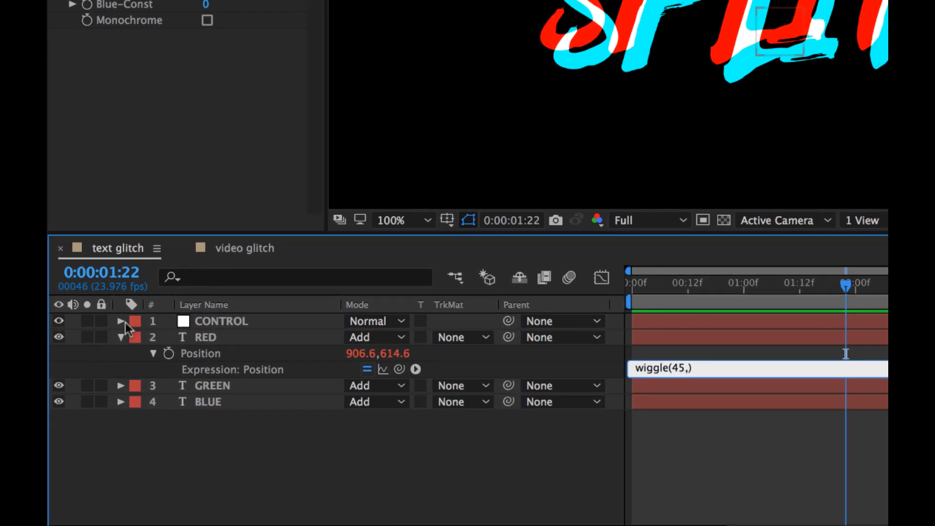
Step: Link RED's wiggle amount to CONTROL's Slider, test at 70, then reset it to 0
{"action": "left_click", "coordinate": [122, 321]}
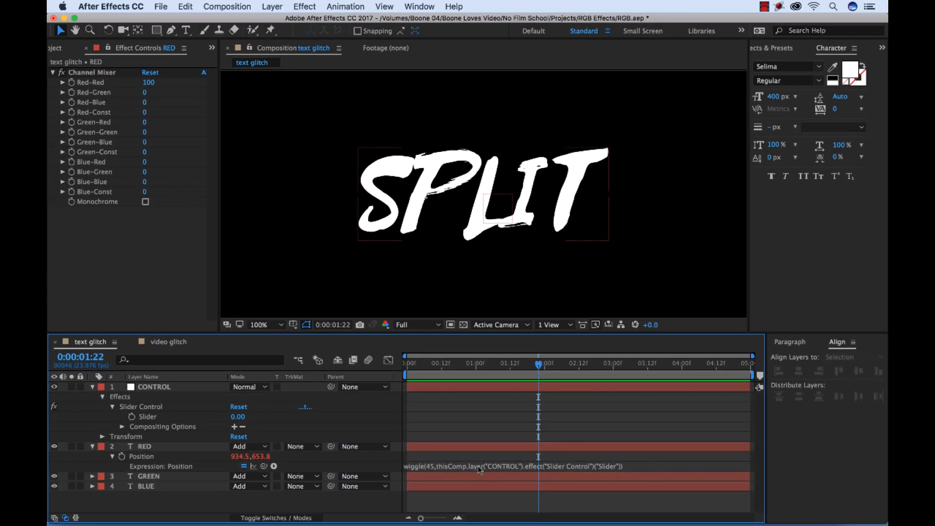
{"action": "mouse_move", "coordinate": [438, 213]}
{"action": "type", "text": "7"}
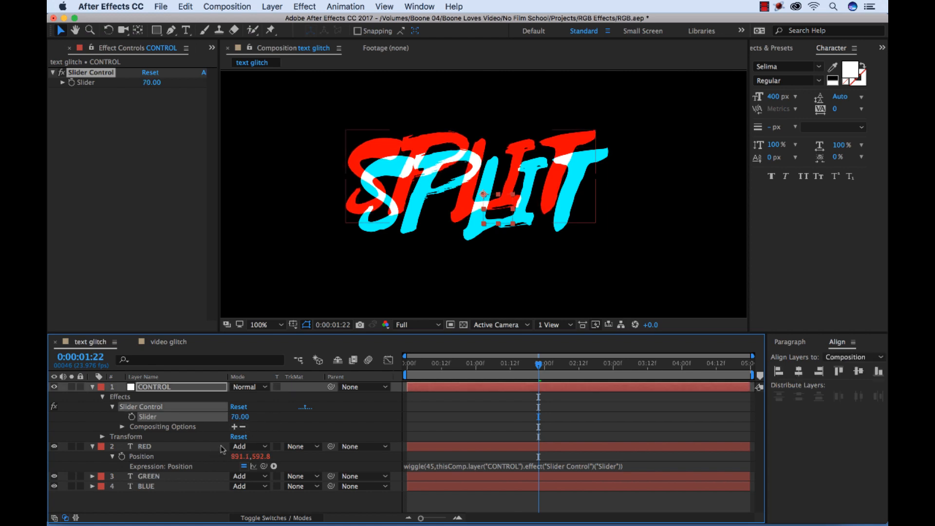
{"action": "type", "text": "0.00"}
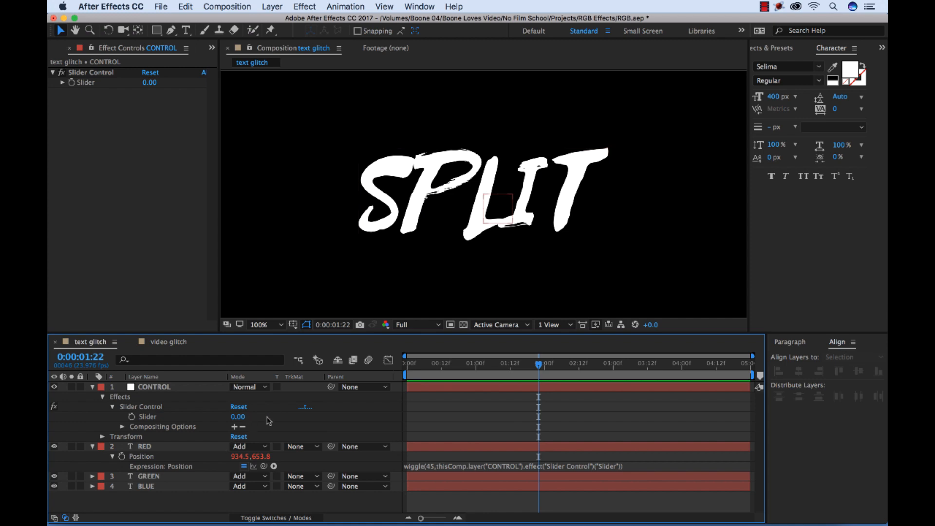
{"action": "mouse_move", "coordinate": [159, 424]}
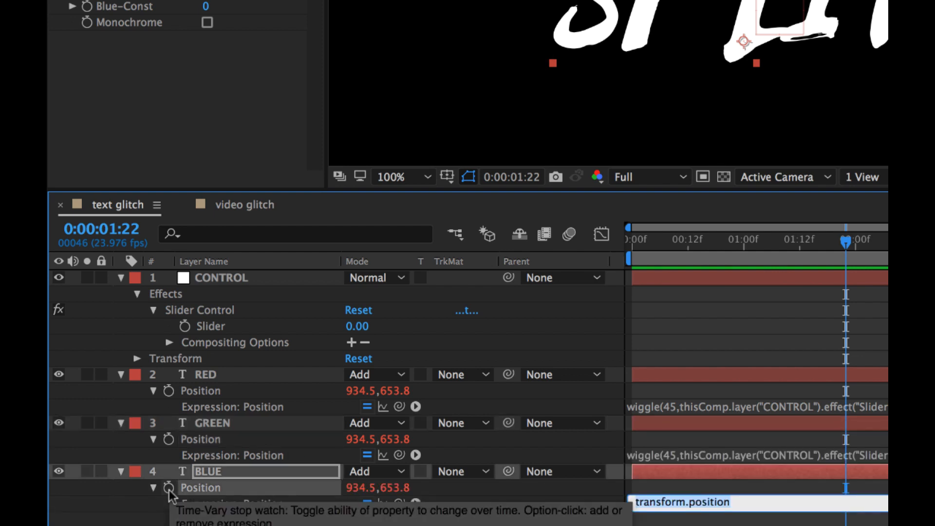
Step: Paste the slider-linked wiggle expression into BLUE's Position and select CONTROL's Slider effect
{"action": "left_click", "coordinate": [169, 488]}
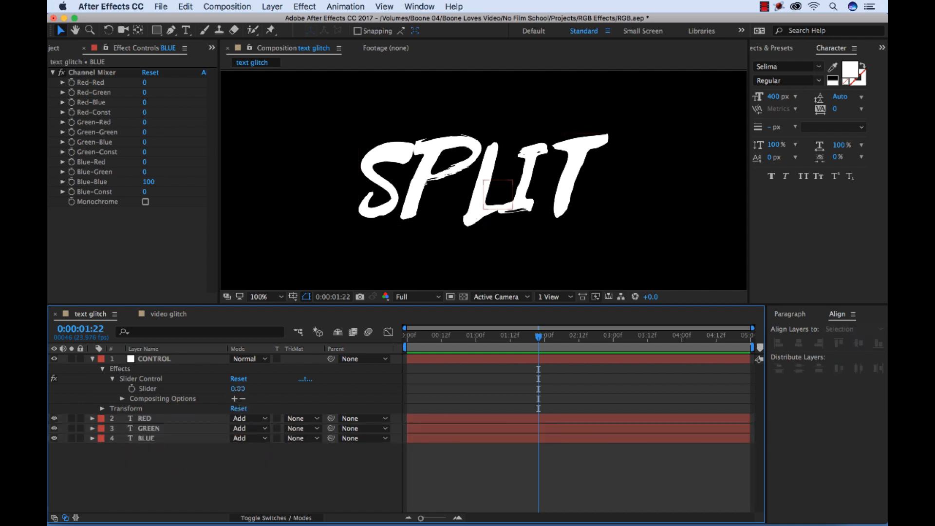
{"action": "left_click", "coordinate": [154, 358]}
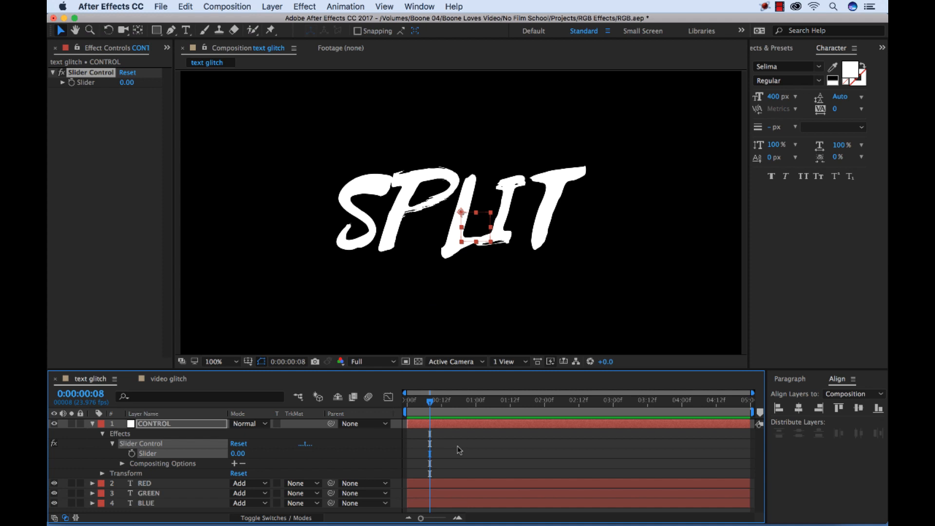
{"action": "mouse_move", "coordinate": [137, 464]}
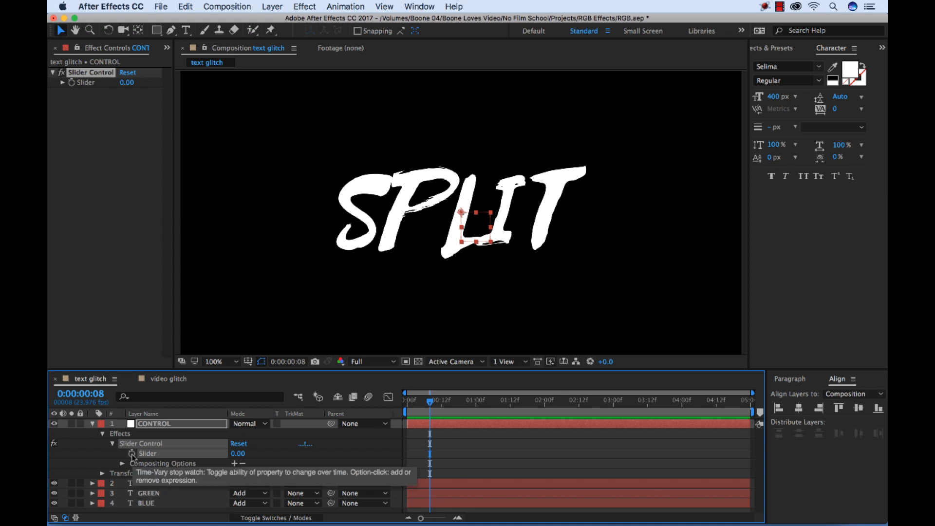
Step: Keyframe CONTROL's Slider with spikes like 172 alternating with 0 across the timeline
{"action": "left_click", "coordinate": [127, 453]}
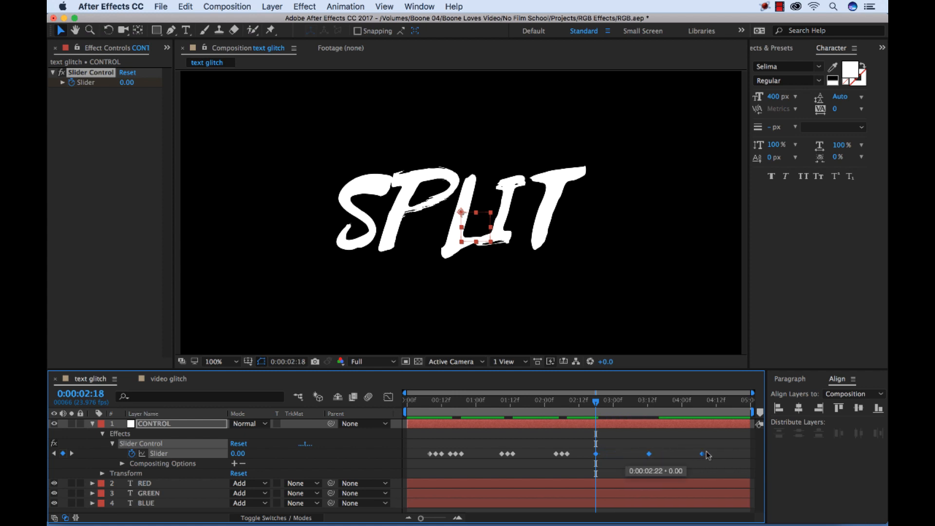
{"action": "left_click", "coordinate": [725, 454]}
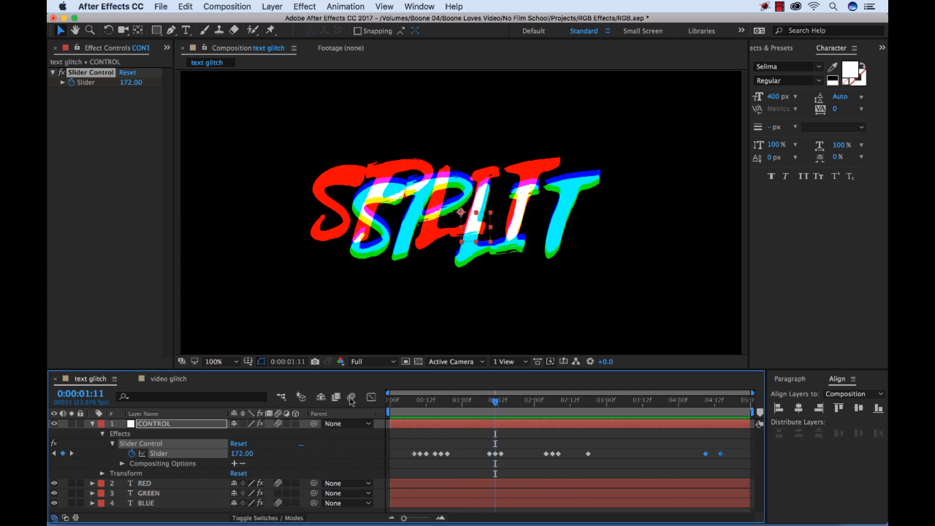
Step: Enable the composition and layer motion blur switches for the glitching SPLIT text
{"action": "left_click", "coordinate": [351, 397]}
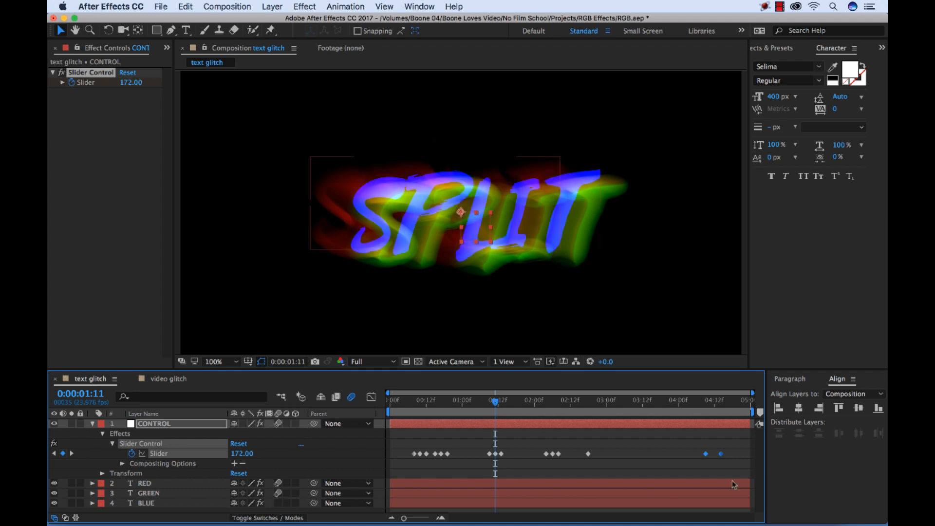
{"action": "left_click", "coordinate": [677, 400]}
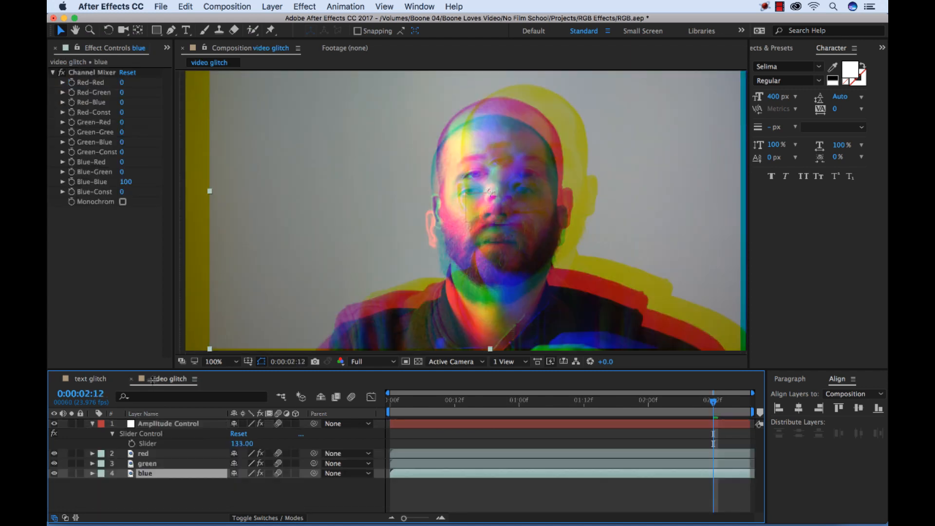
{"action": "mouse_move", "coordinate": [597, 472]}
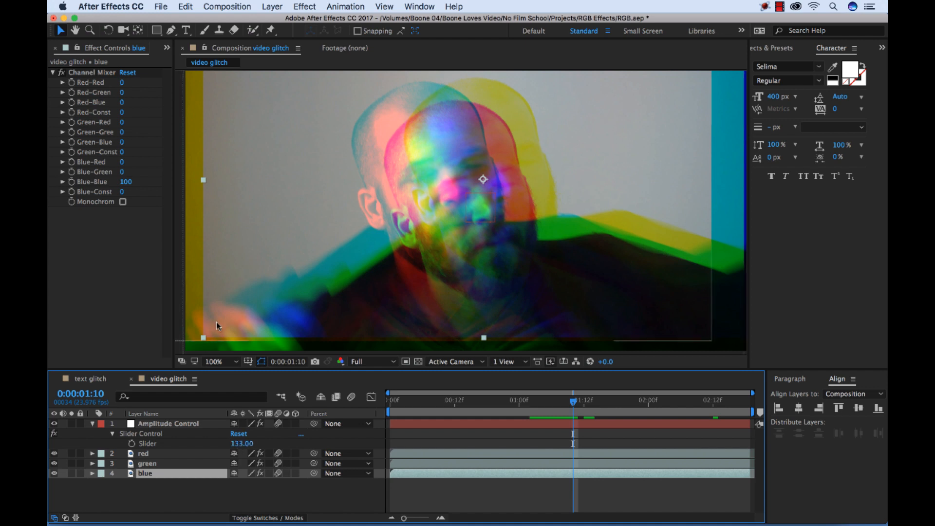
Step: Zoom the video glitch viewer to 50% and select the red footage layer
{"action": "left_click", "coordinate": [215, 361]}
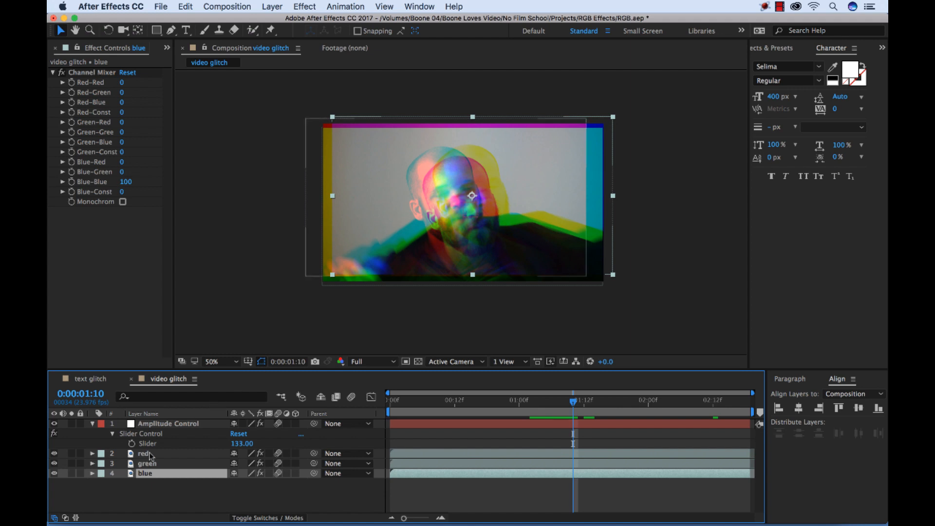
{"action": "left_click", "coordinate": [143, 454]}
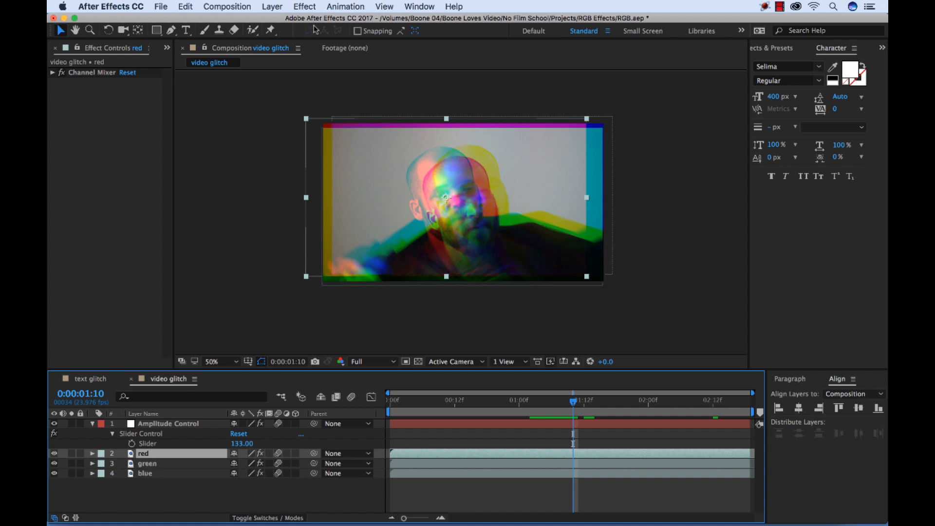
Step: Apply Motion Tile to the red layer with Output Width and Height at 200
{"action": "left_click", "coordinate": [304, 6]}
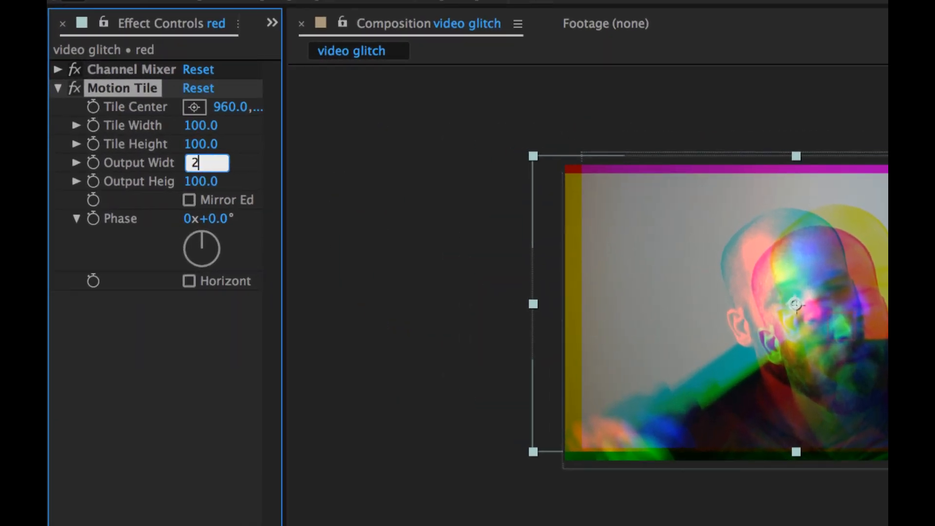
{"action": "type", "text": "200"}
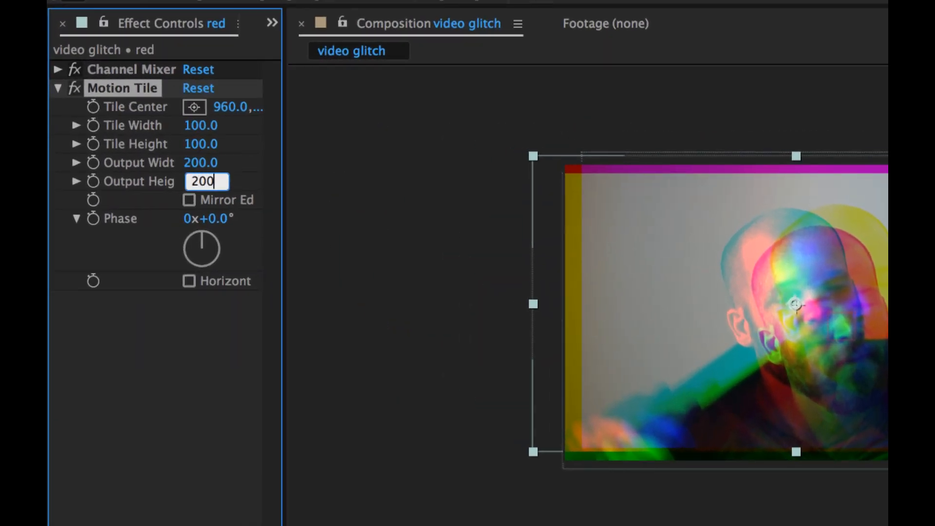
{"action": "left_click", "coordinate": [188, 200]}
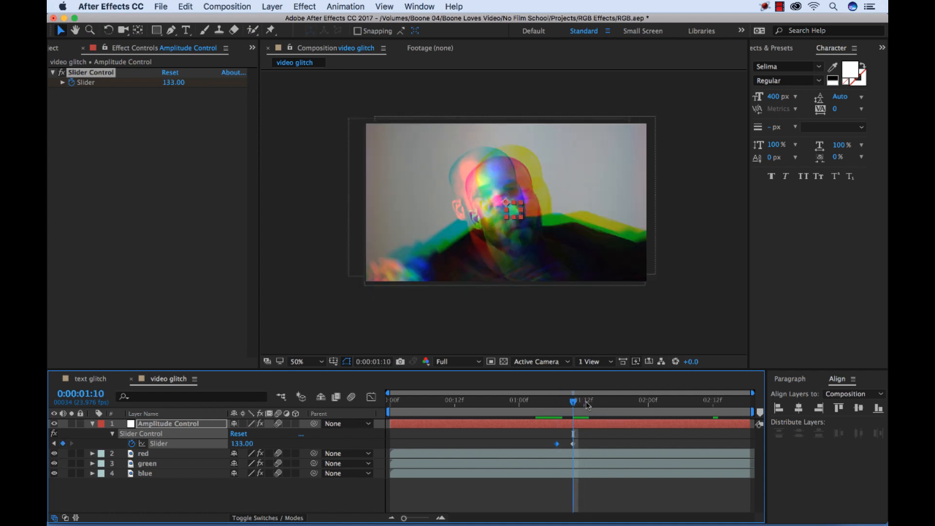
Step: One frame later, start entering 0 for the Amplitude Control Slider
{"action": "double_click", "coordinate": [242, 443]}
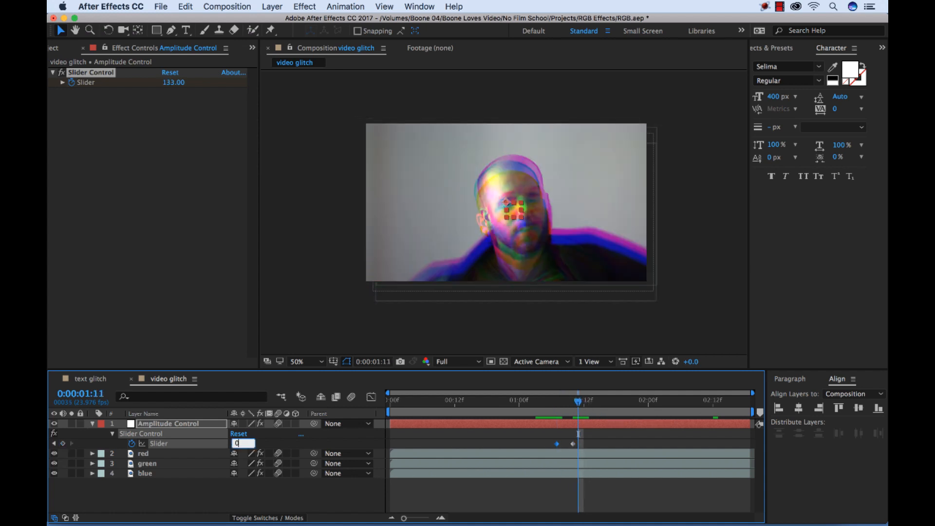